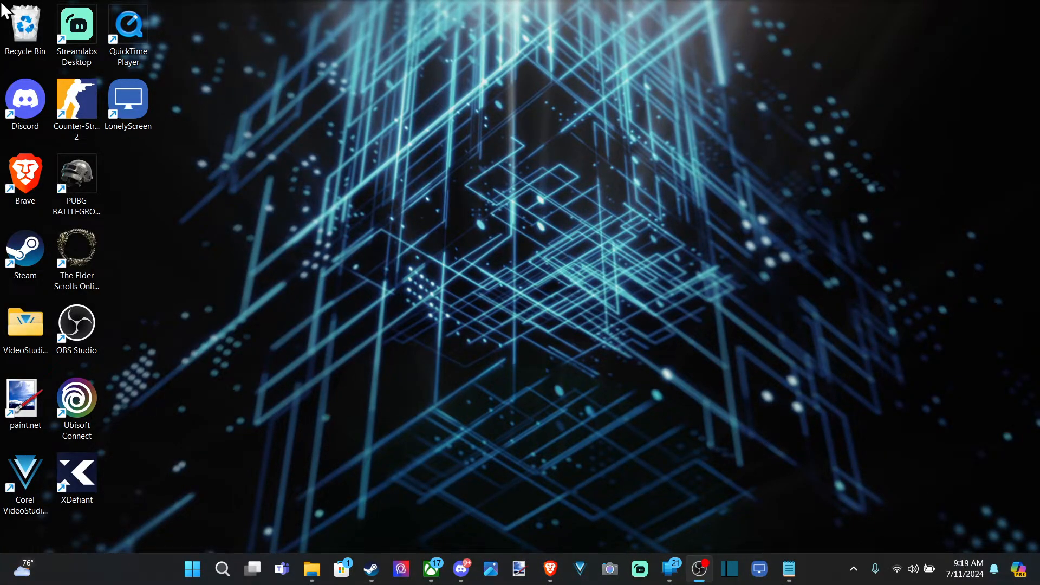
pyautogui.moveTo(246, 153)
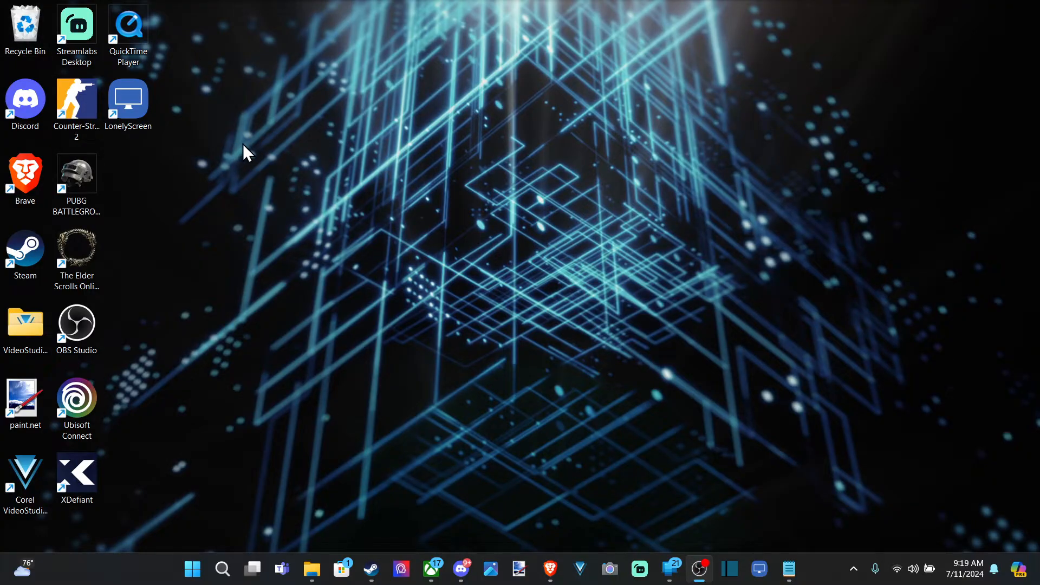
pyautogui.moveTo(362, 166)
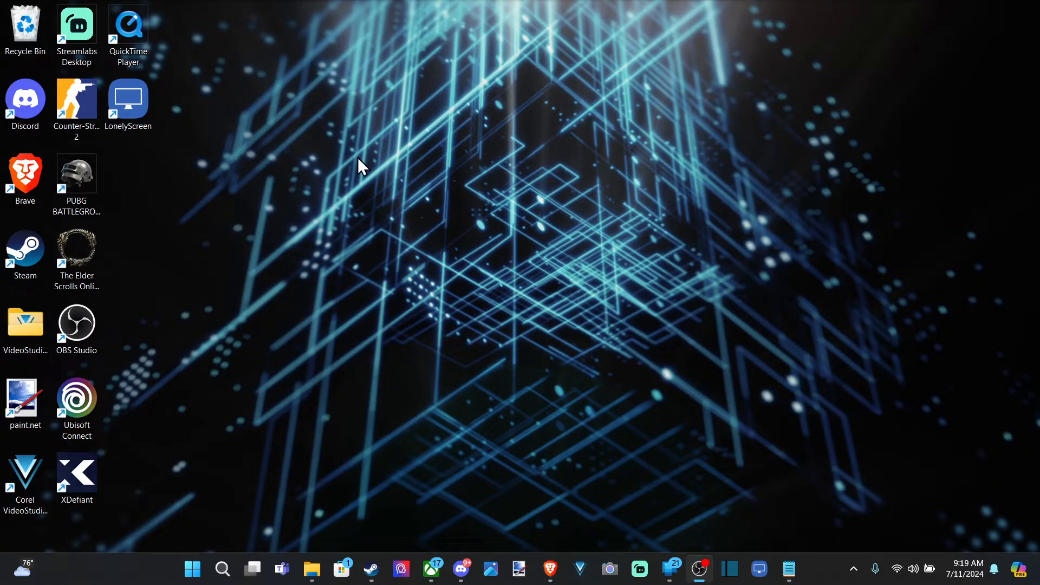
pyautogui.moveTo(377, 149)
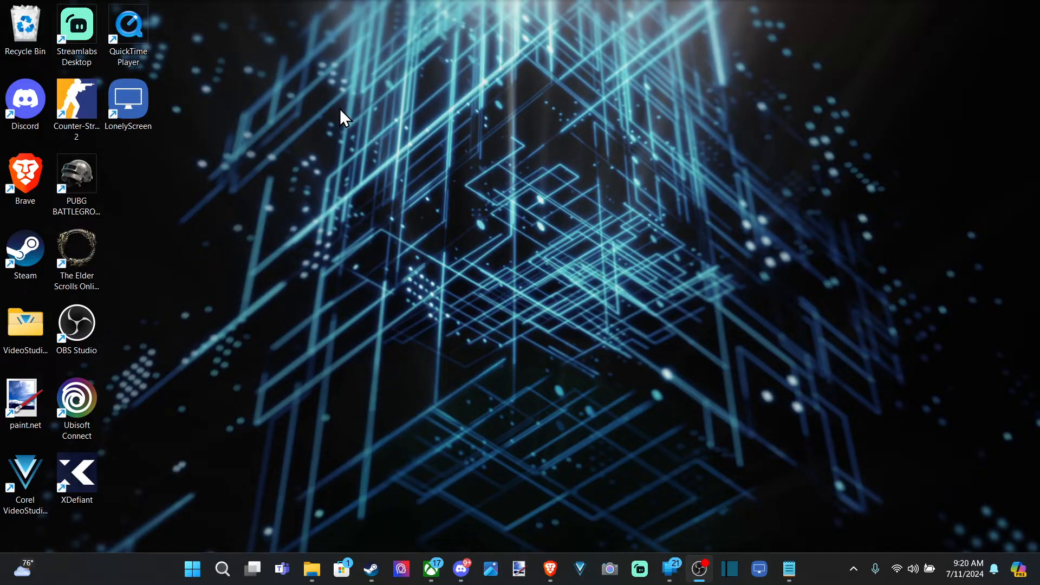
pyautogui.moveTo(189, 566)
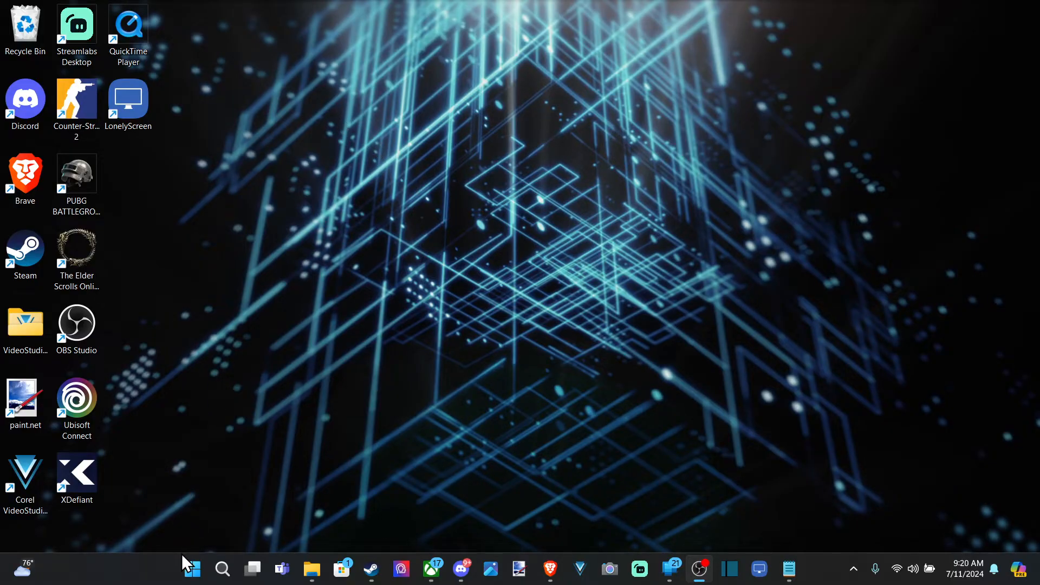
# - Launch Settings from Start and navigate to the System › Sound page
pyautogui.click(192, 569)
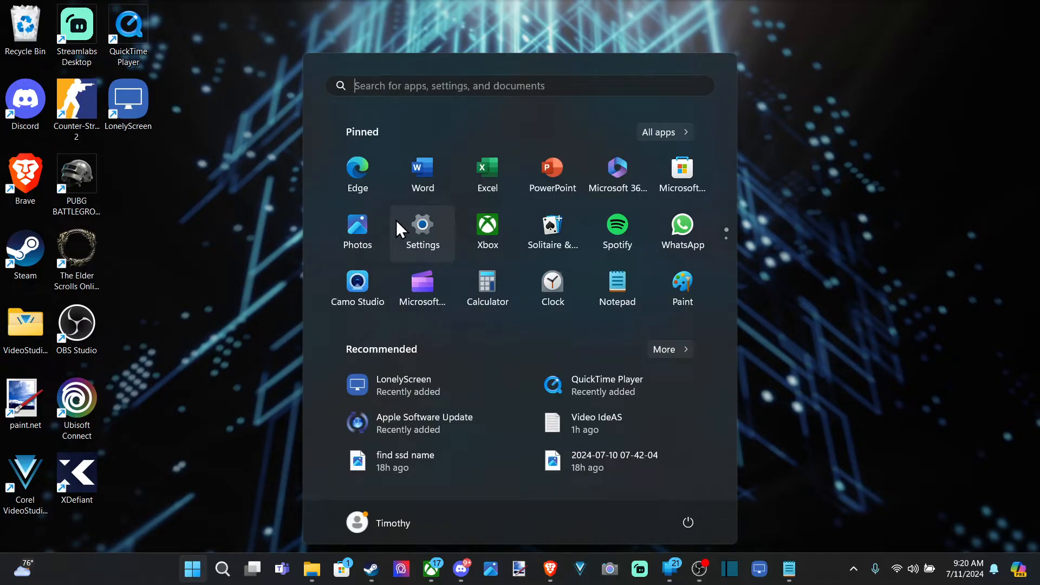
pyautogui.click(422, 226)
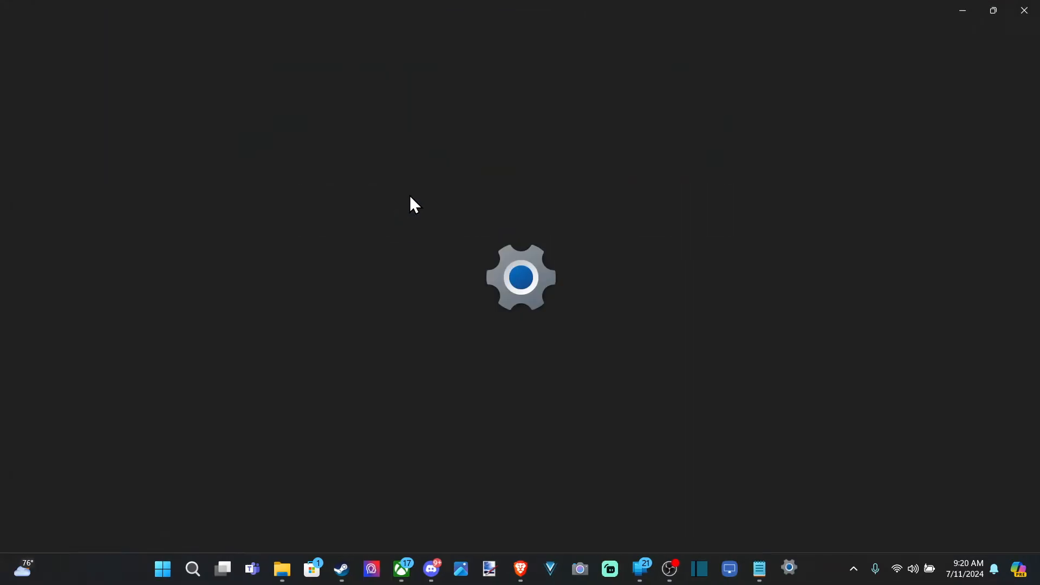
pyautogui.click(788, 569)
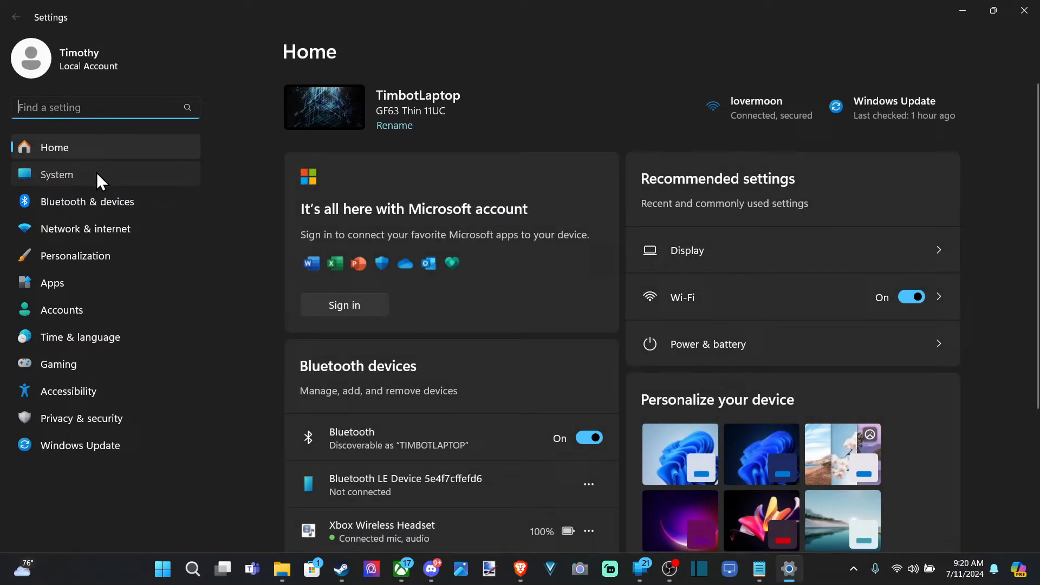
pyautogui.click(58, 174)
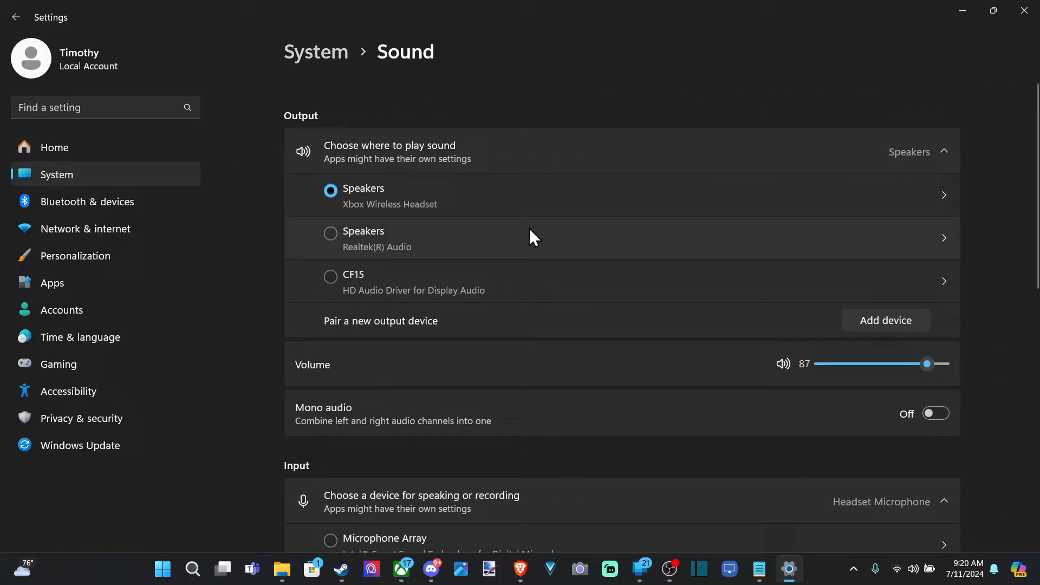
# - Choose Headset Microphone as input and raise its volume slider to 100
pyautogui.scroll(-3)
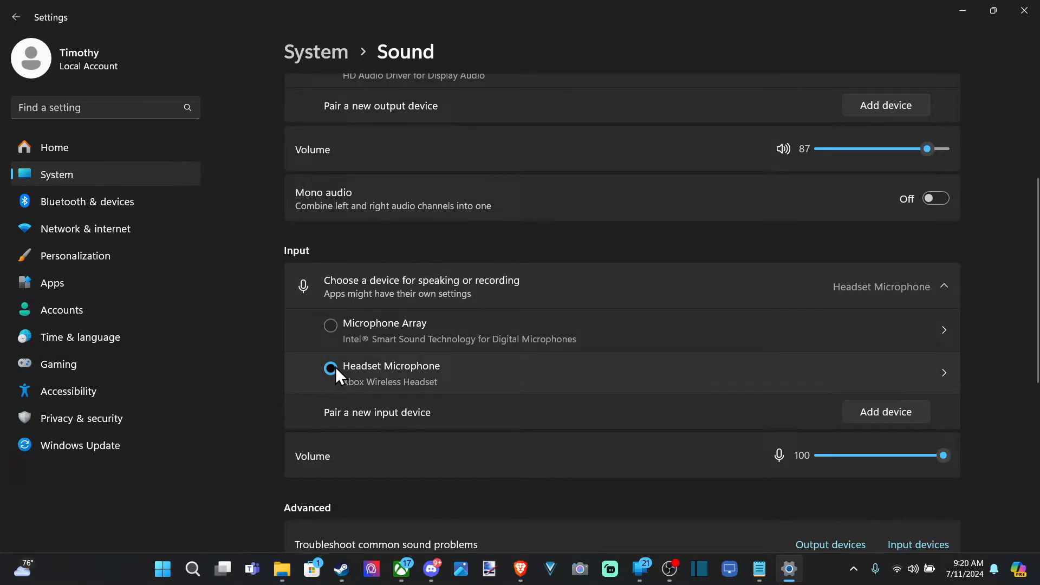
pyautogui.click(331, 371)
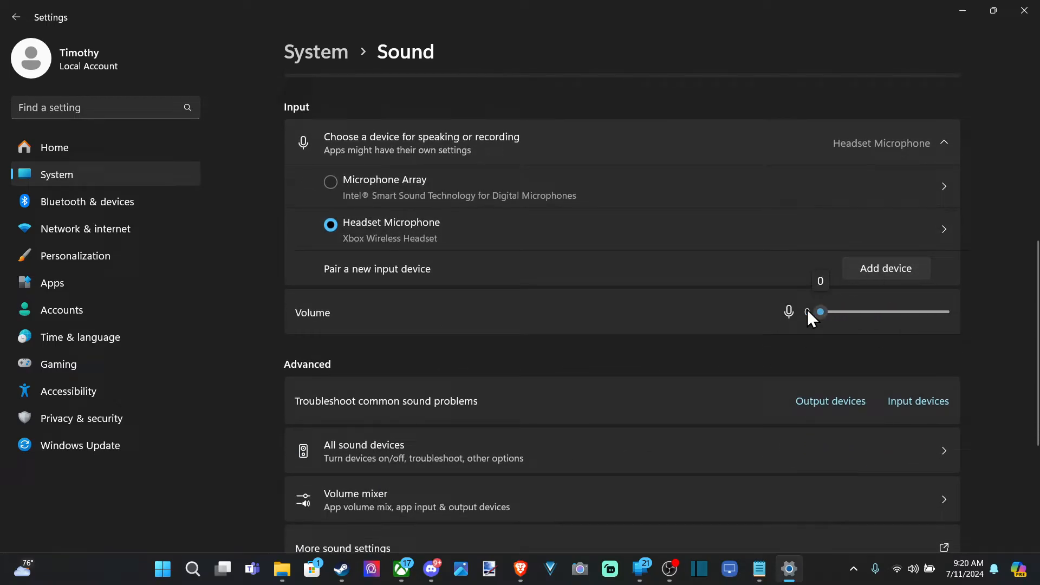
pyautogui.moveTo(820, 313); pyautogui.dragTo(942, 312)
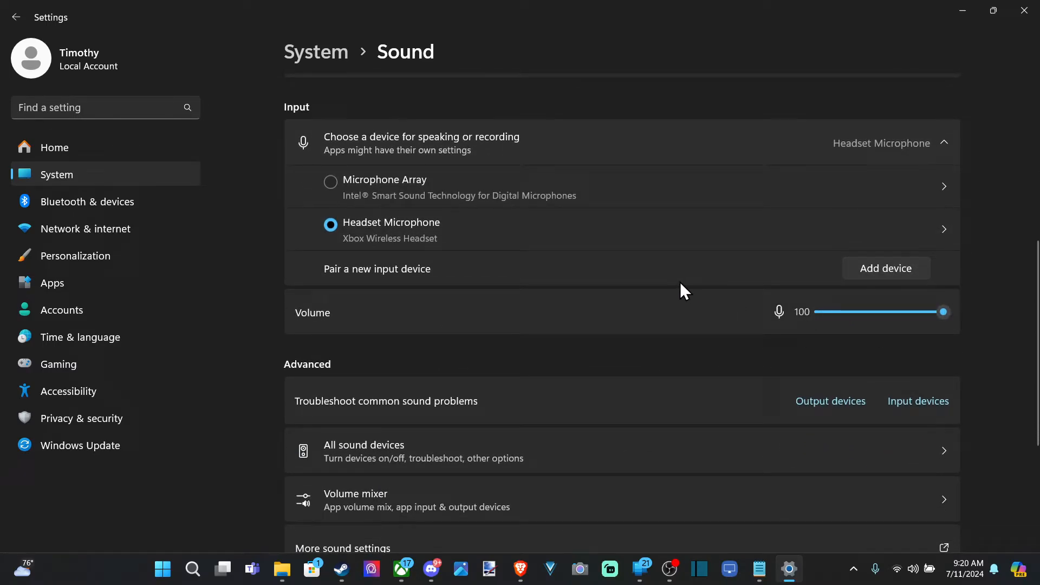
pyautogui.scroll(-3)
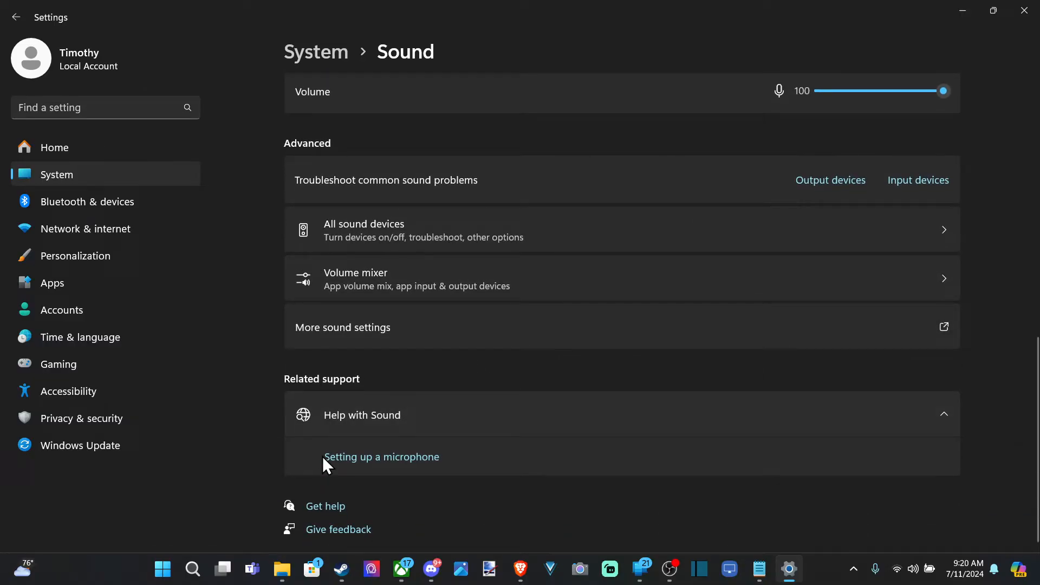
pyautogui.moveTo(373, 396)
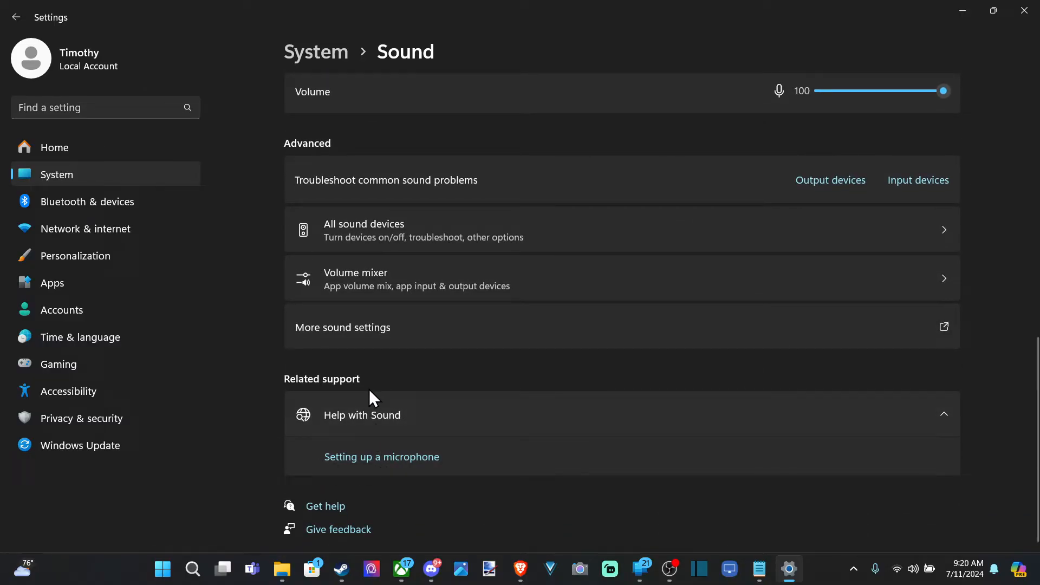
pyautogui.moveTo(406, 475)
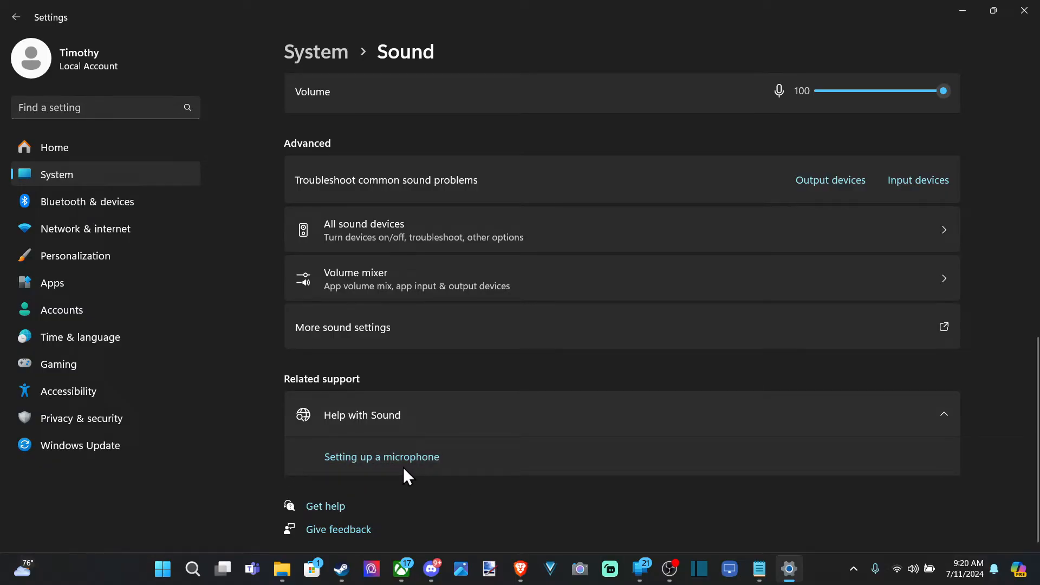
pyautogui.moveTo(404, 427)
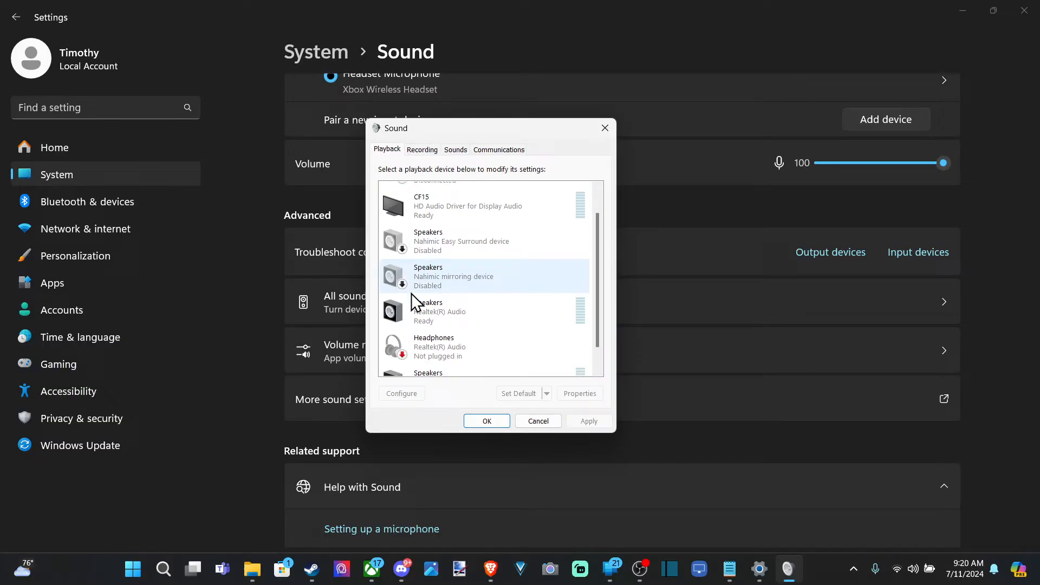
# - Show the Recording devices, select Headset Microphone and bring up its Properties
pyautogui.click(421, 150)
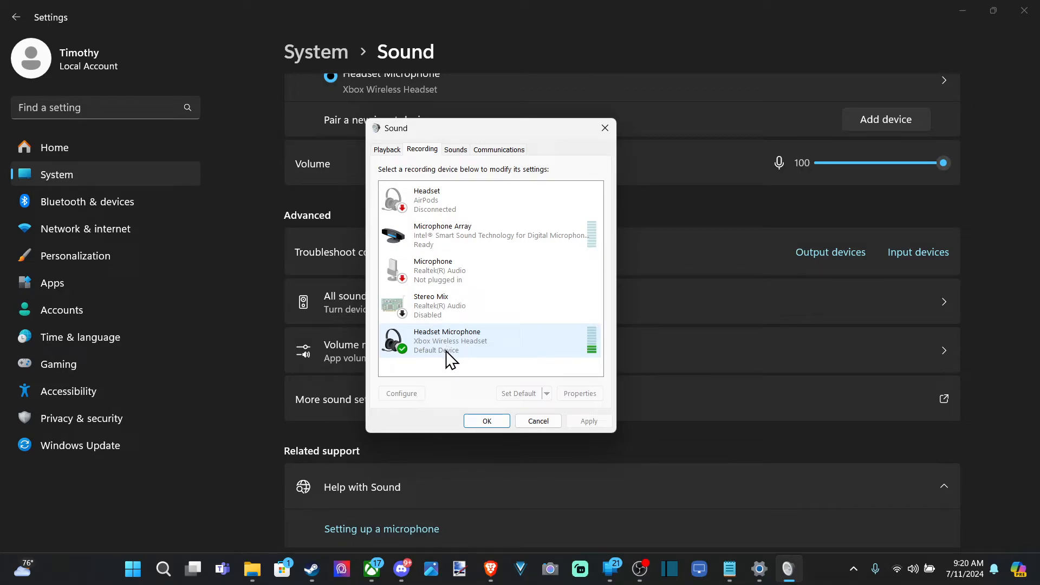
pyautogui.click(489, 235)
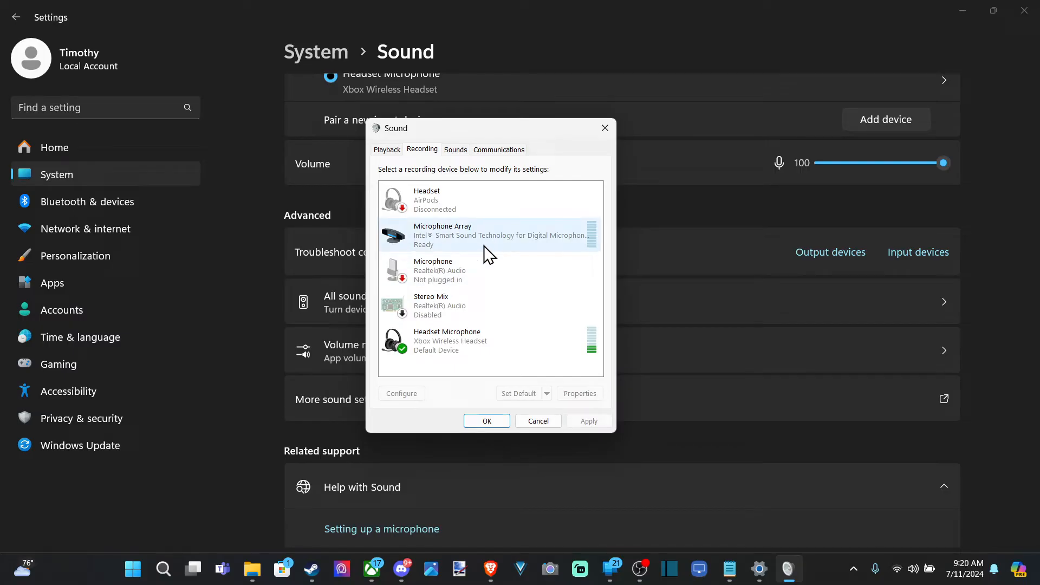
pyautogui.click(462, 342)
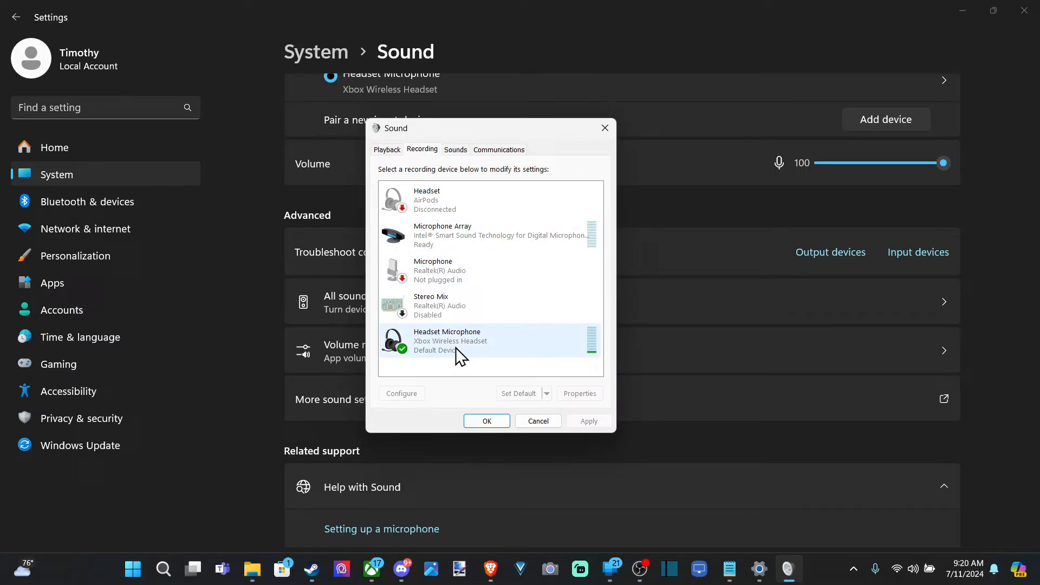
pyautogui.moveTo(599, 334)
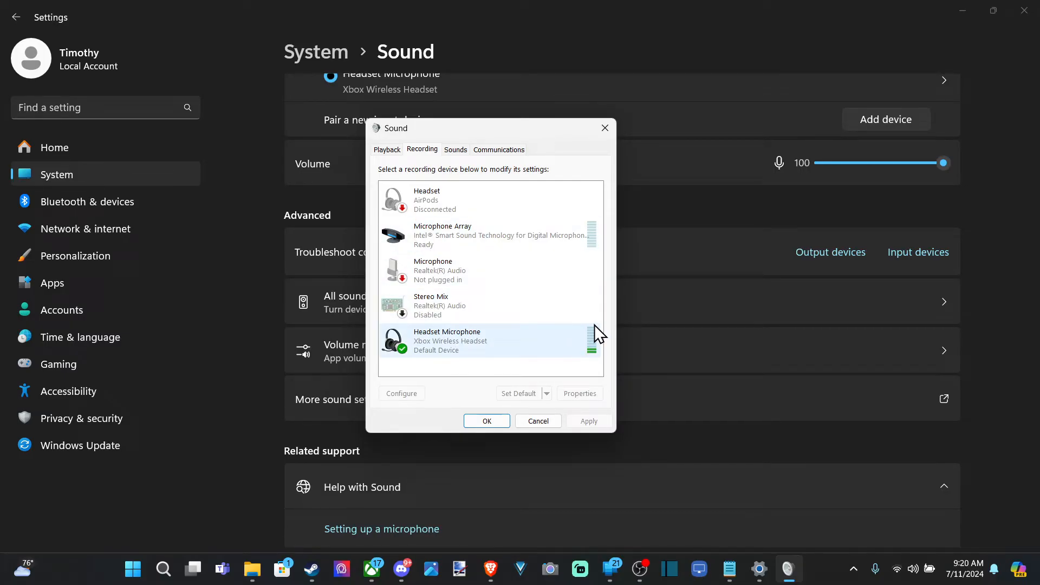
pyautogui.click(490, 270)
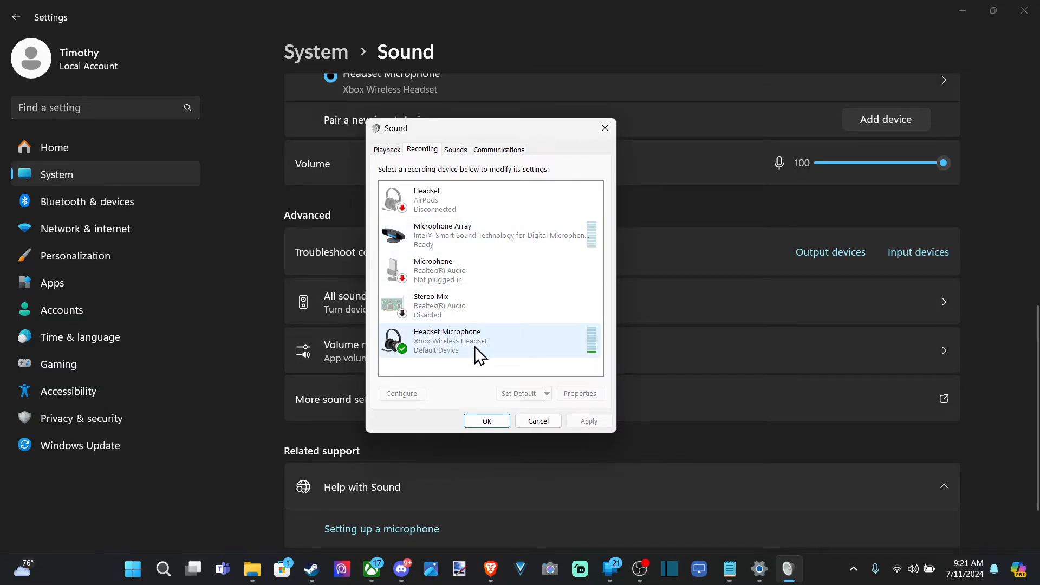
pyautogui.click(579, 393)
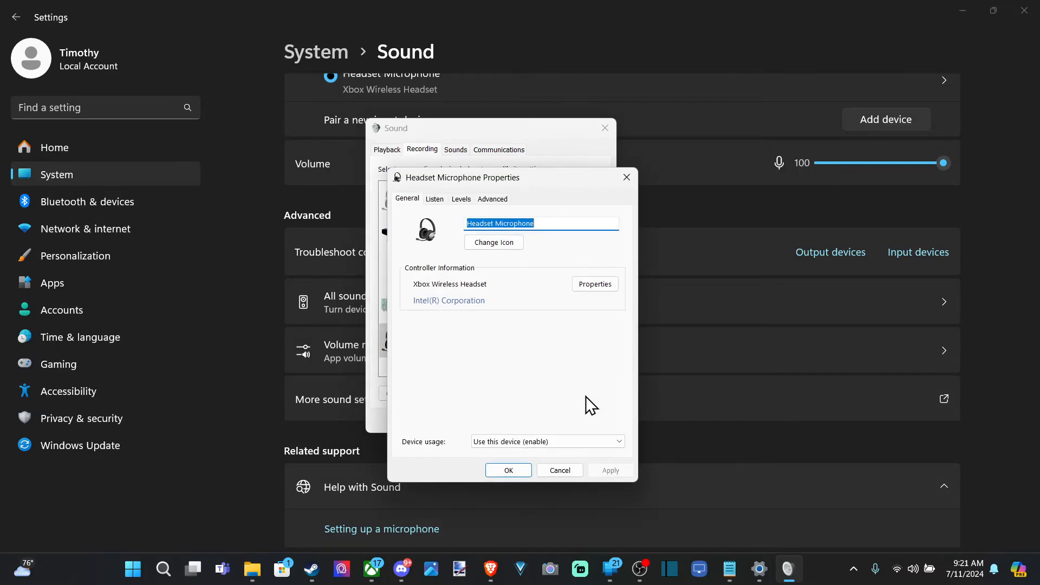
pyautogui.click(435, 198)
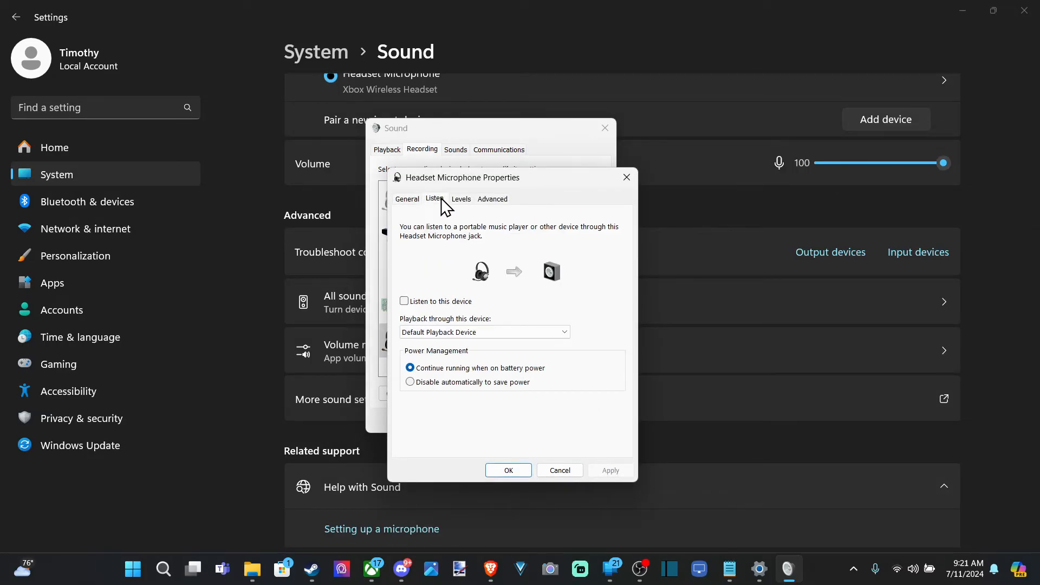
pyautogui.click(404, 302)
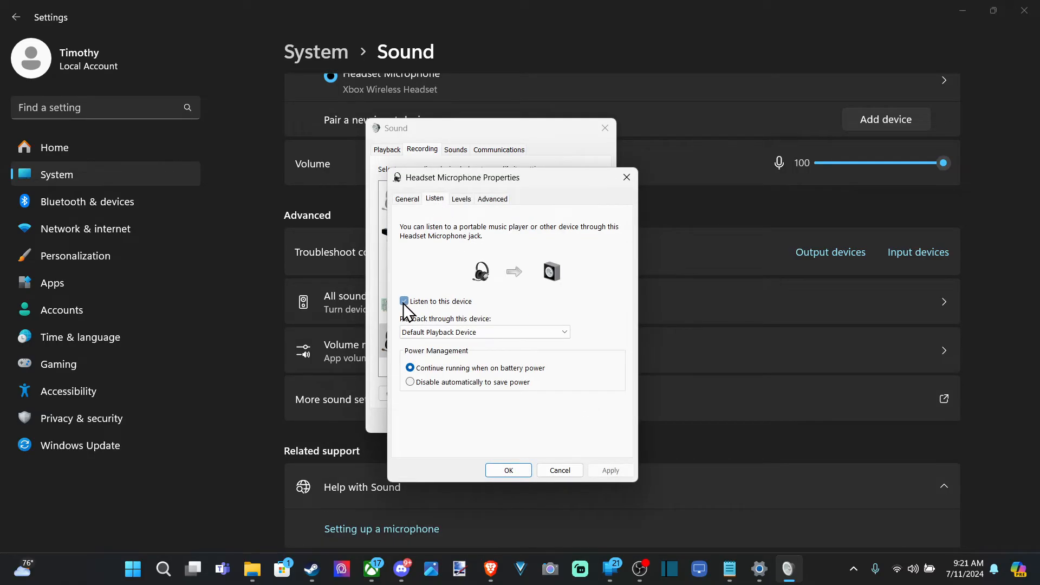
pyautogui.click(404, 302)
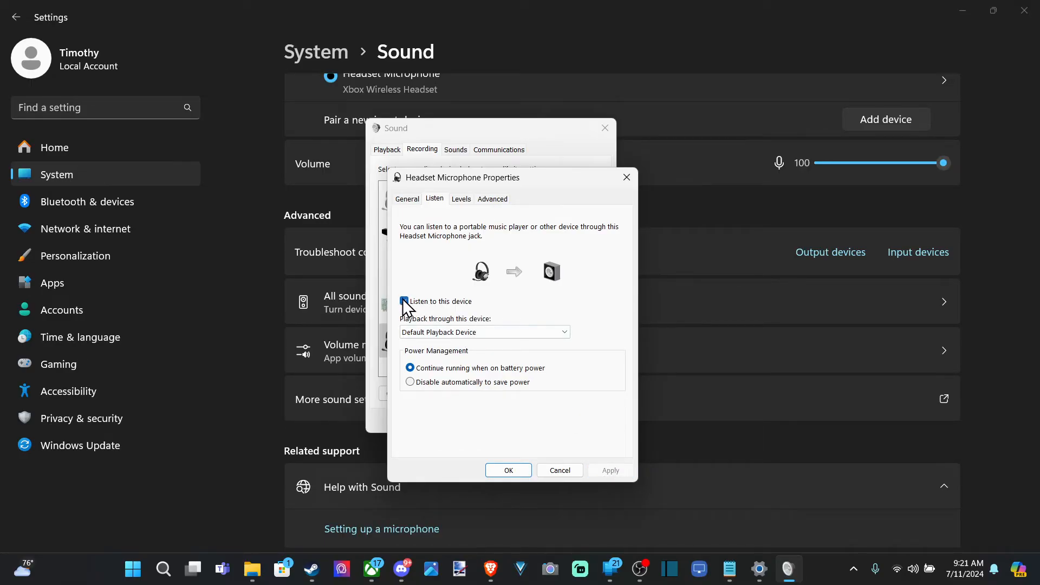
pyautogui.click(404, 301)
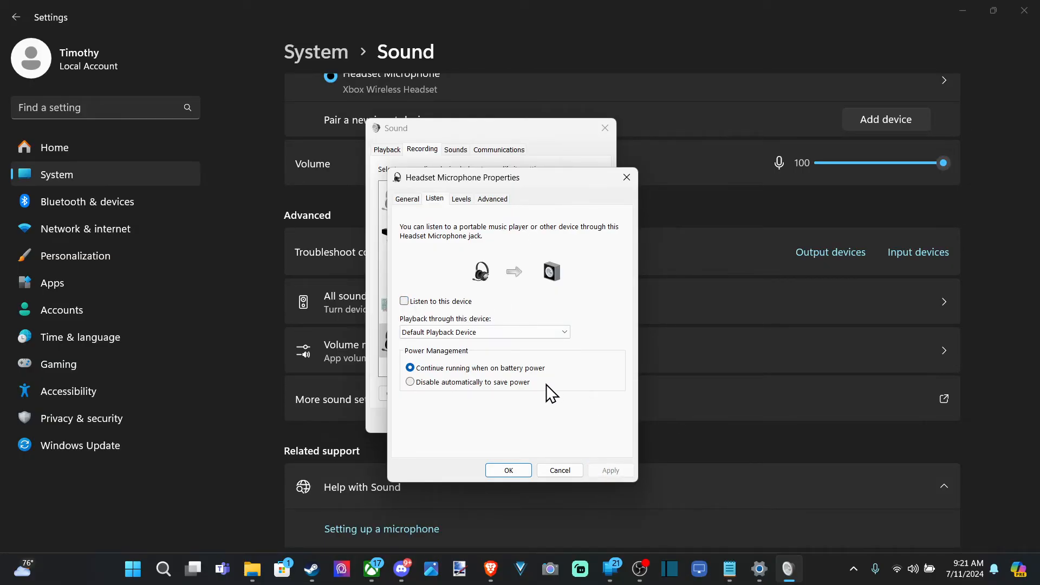
pyautogui.moveTo(638, 479)
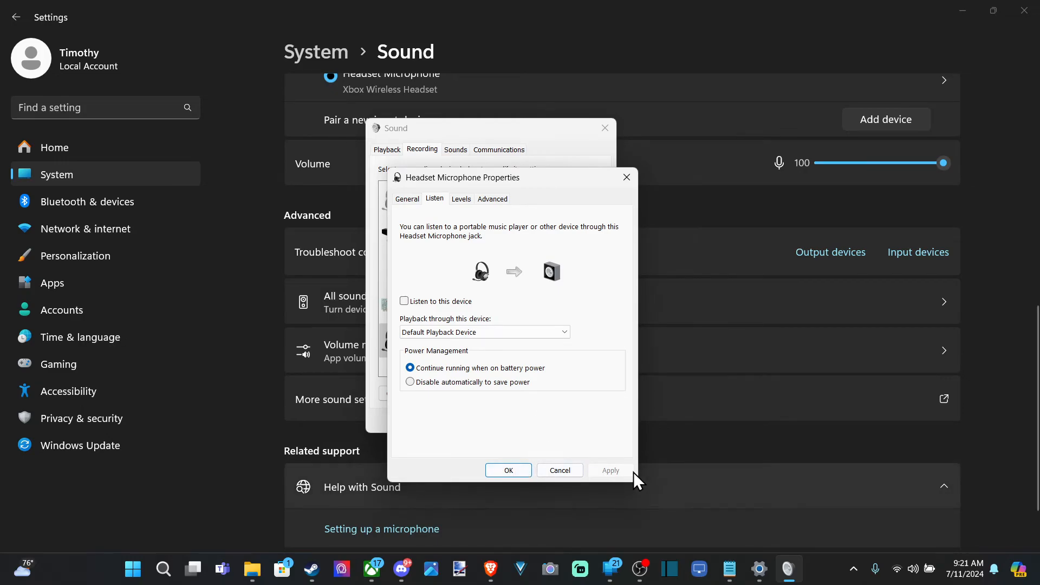
pyautogui.click(559, 469)
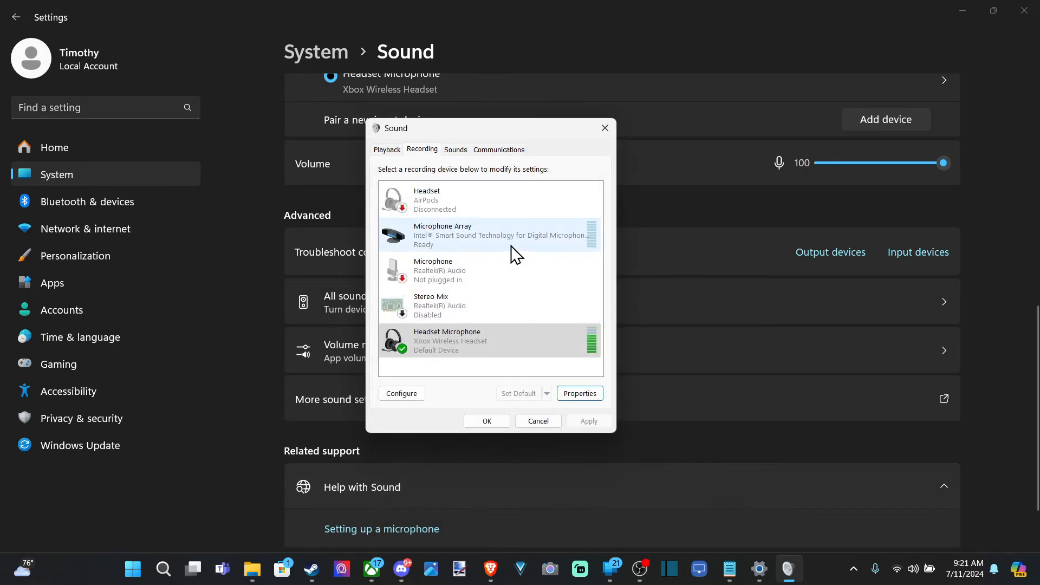
pyautogui.moveTo(478, 332)
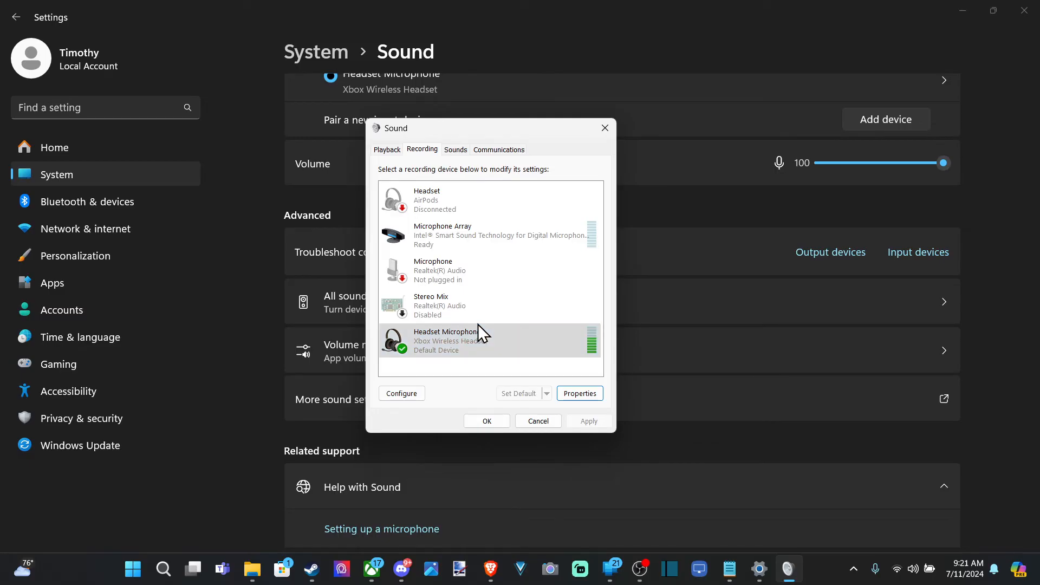
pyautogui.click(578, 393)
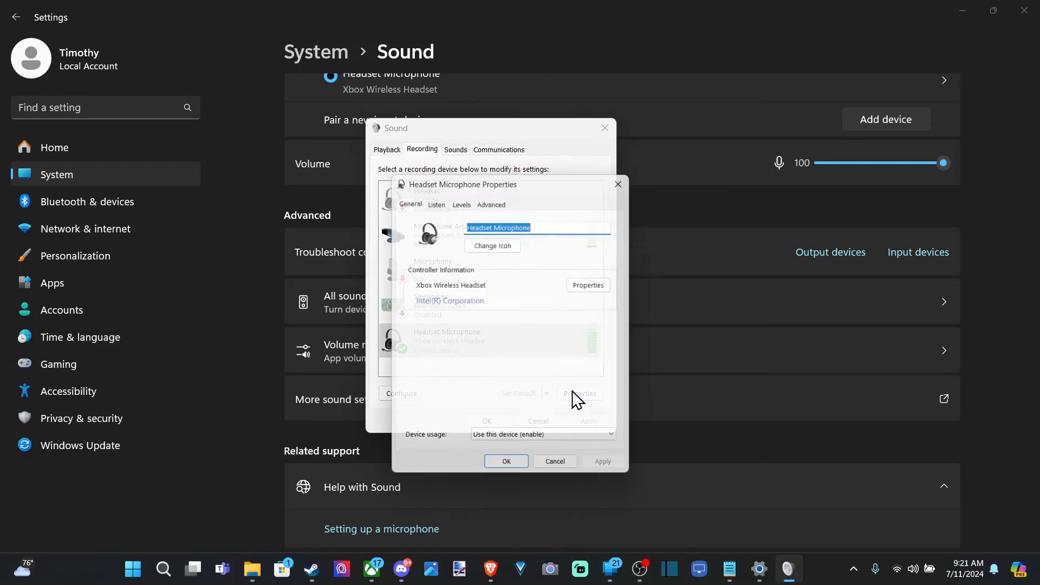
pyautogui.click(555, 462)
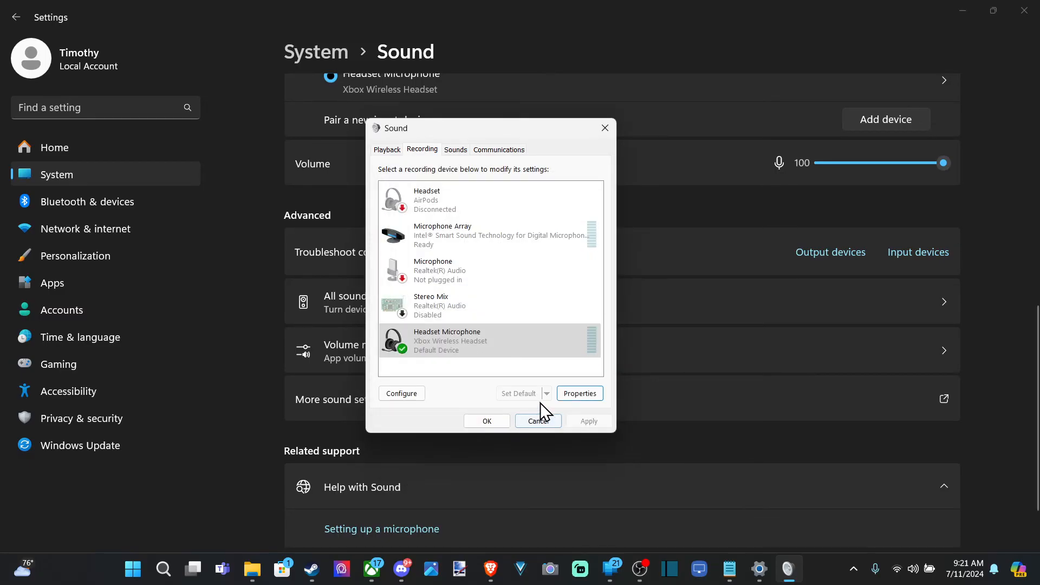
pyautogui.click(490, 340)
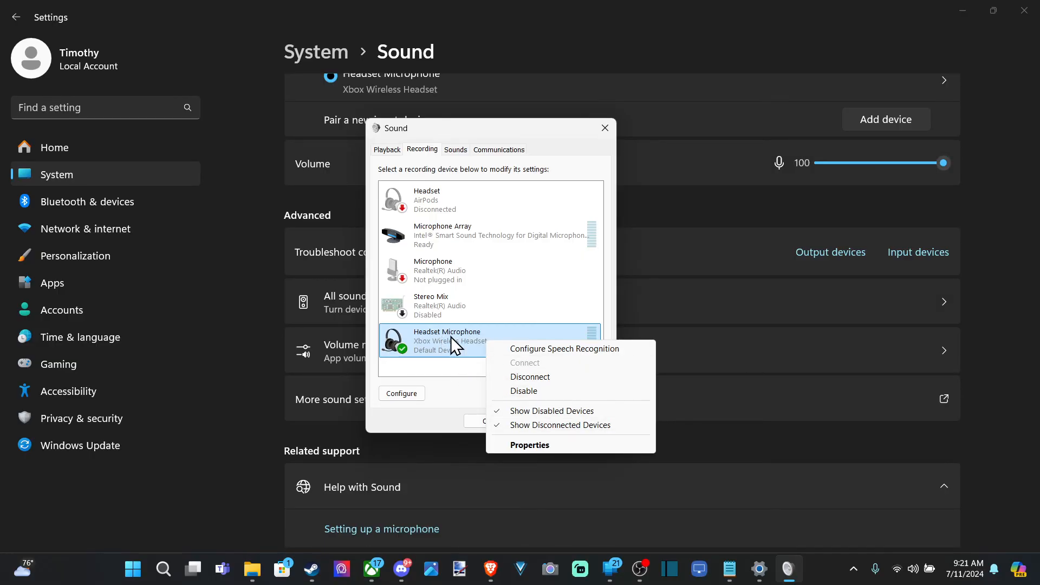
pyautogui.click(530, 444)
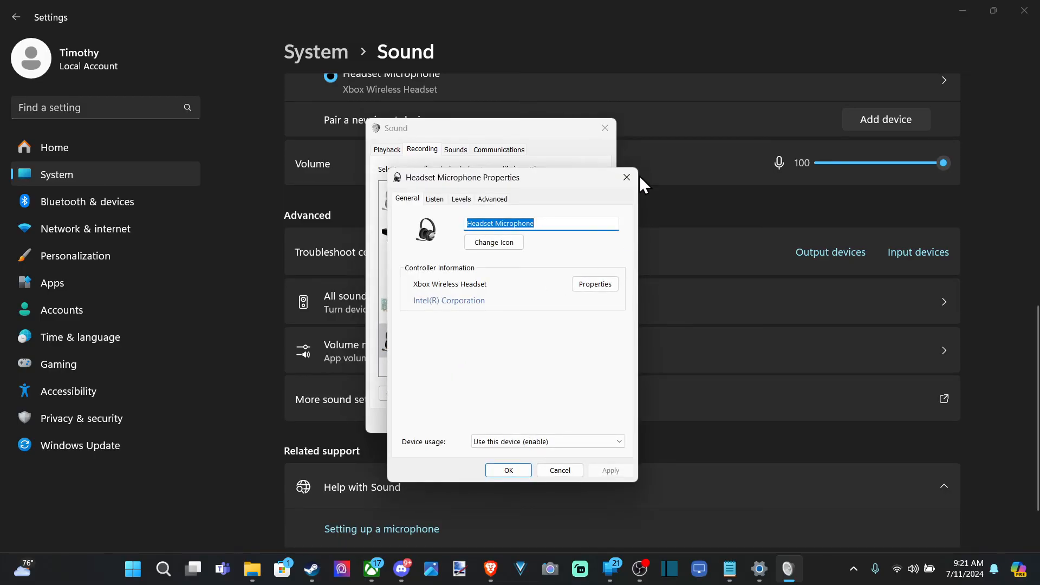
pyautogui.click(625, 177)
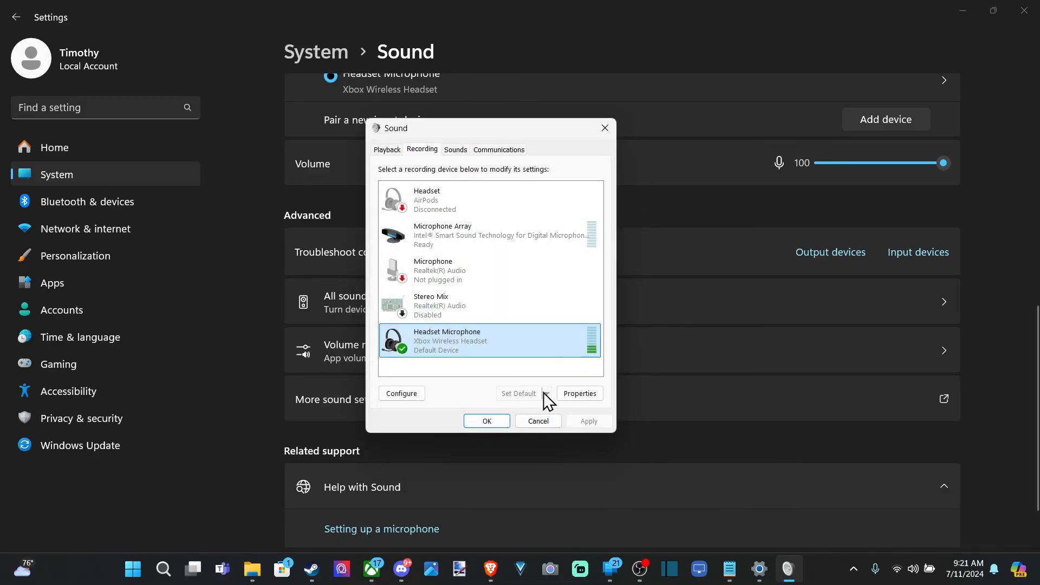